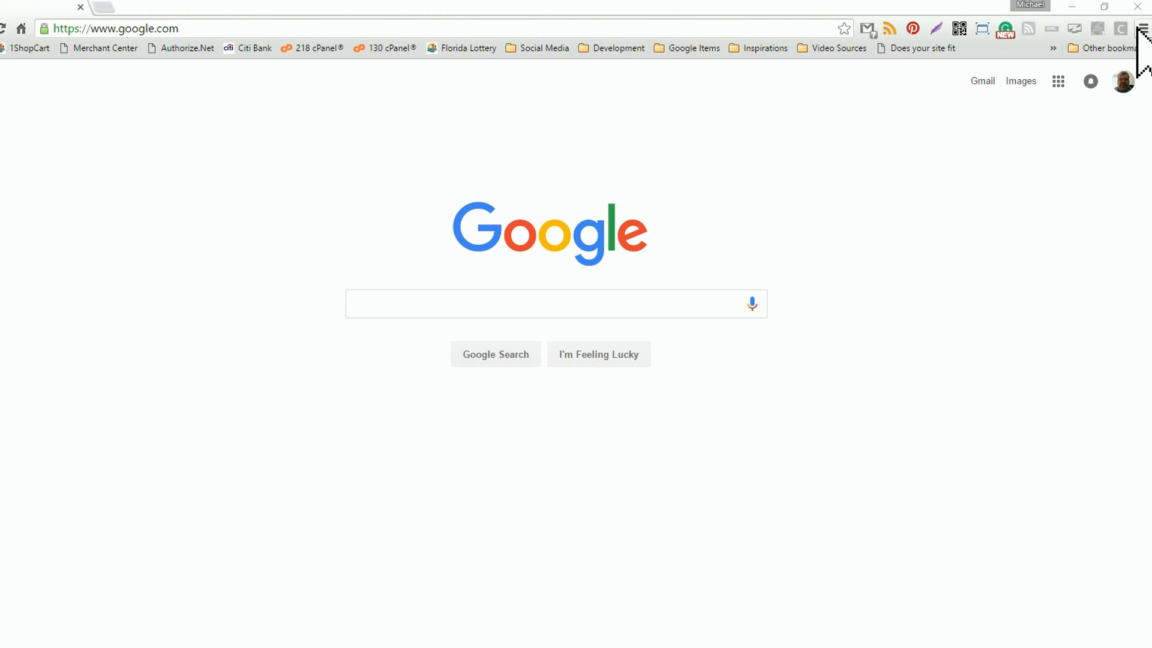
Step: Open the Chrome main menu from the toolbar on the Google home page
click(1147, 26)
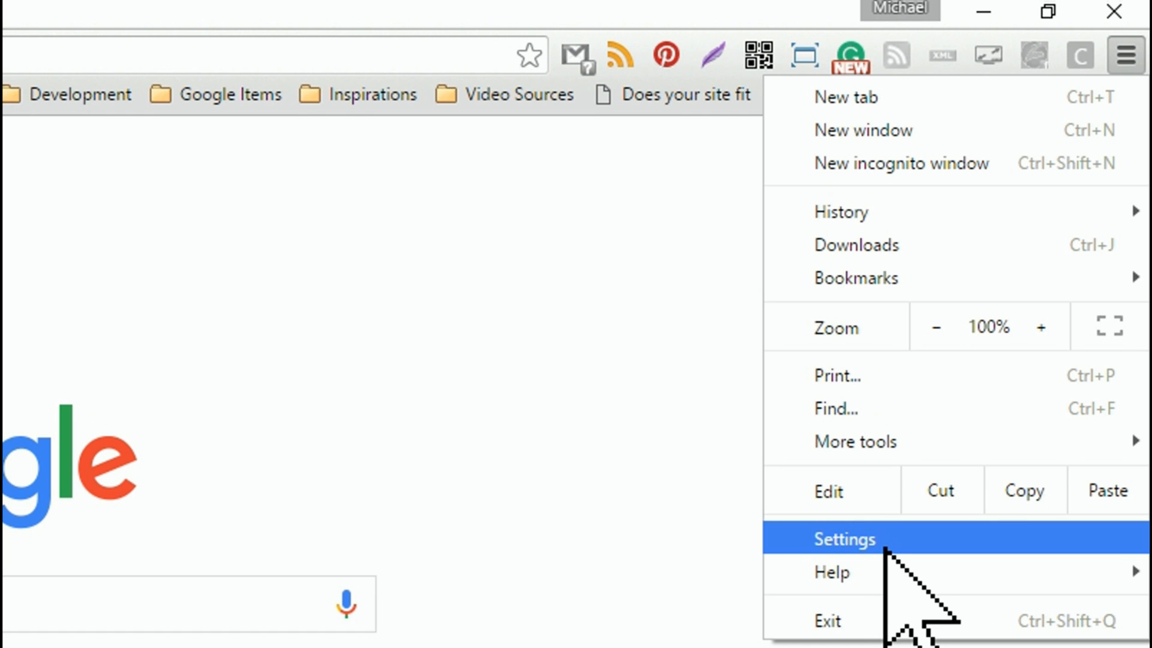
Step: Open Chrome Settings and scroll down to the Passwords and forms section
click(845, 539)
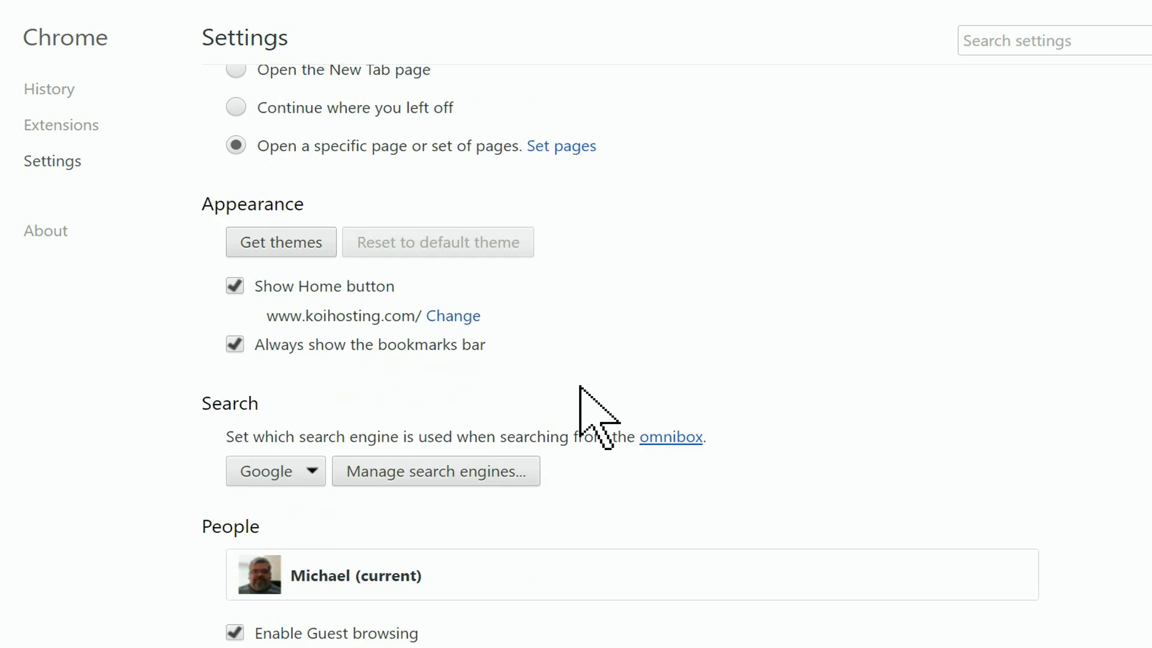
scroll(down, 3)
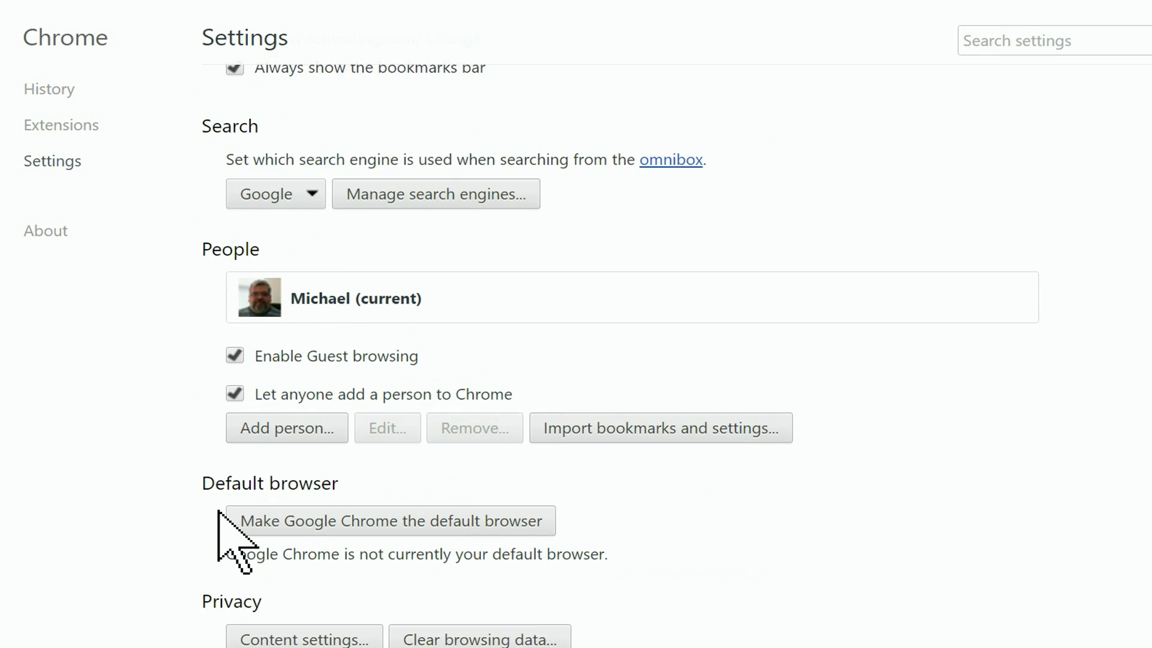
scroll(down, 3)
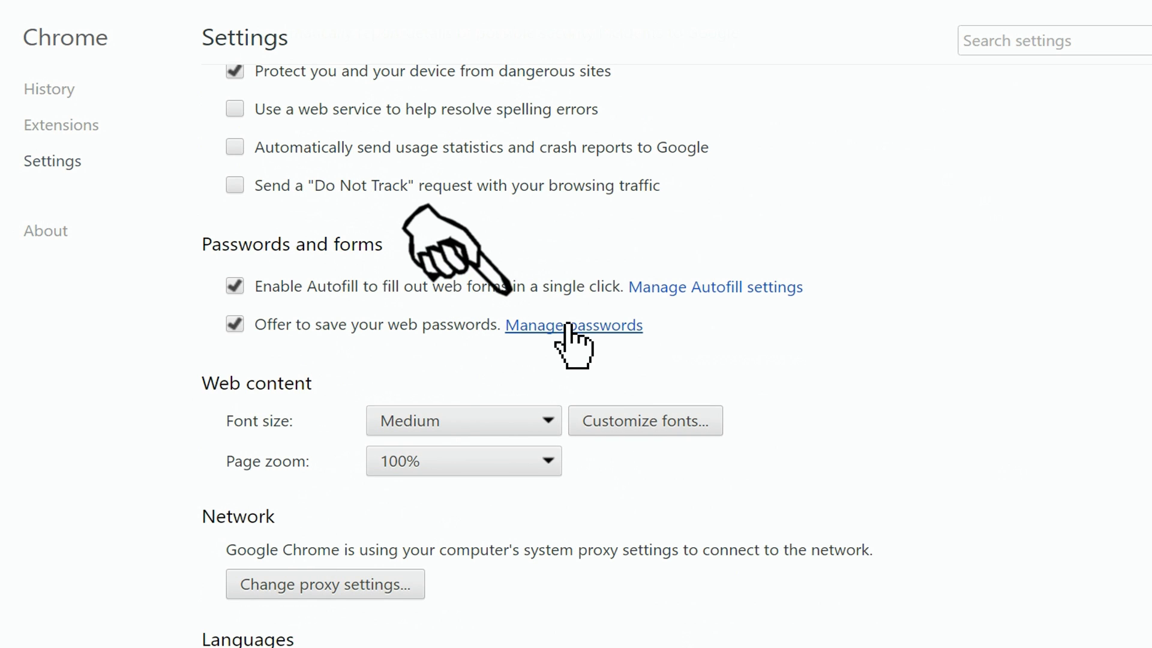
Step: Open Manage passwords to list the saved sites with masked passwords
click(573, 325)
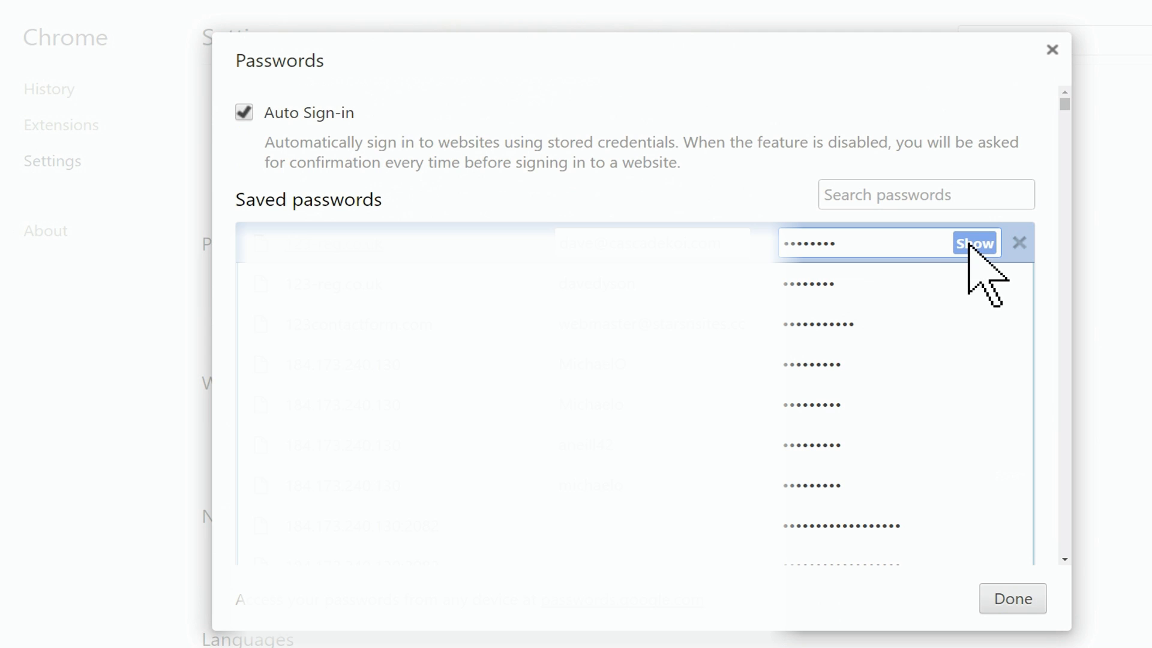
Step: Authorize revealing the first saved password by entering the Windows account password
click(974, 243)
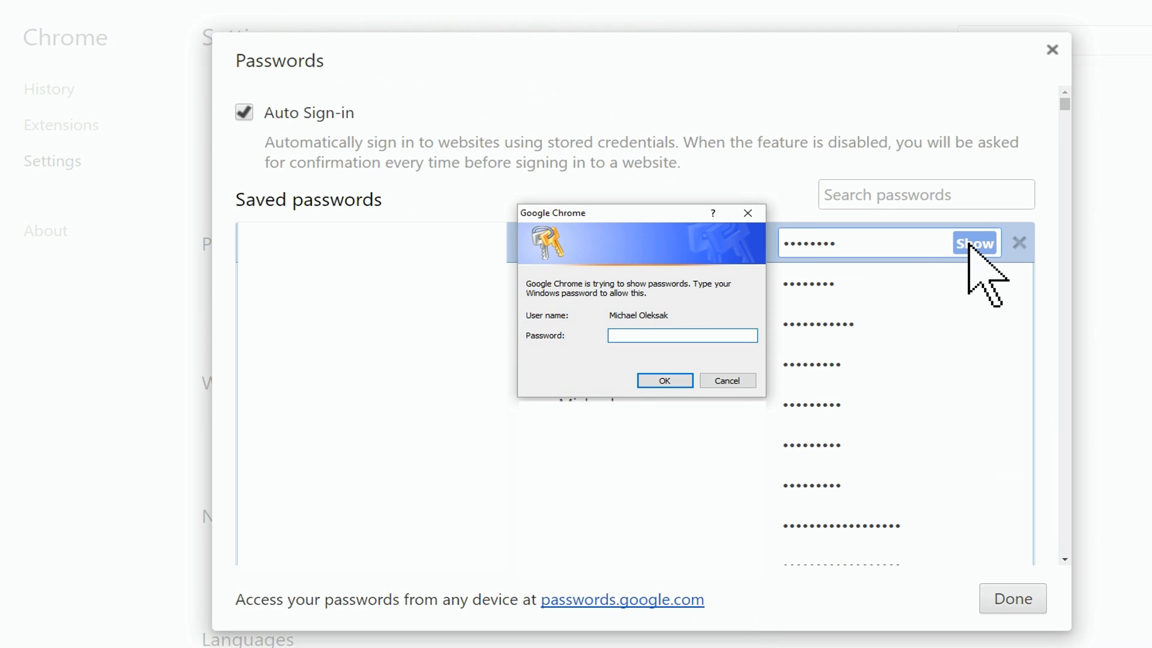
click(682, 335)
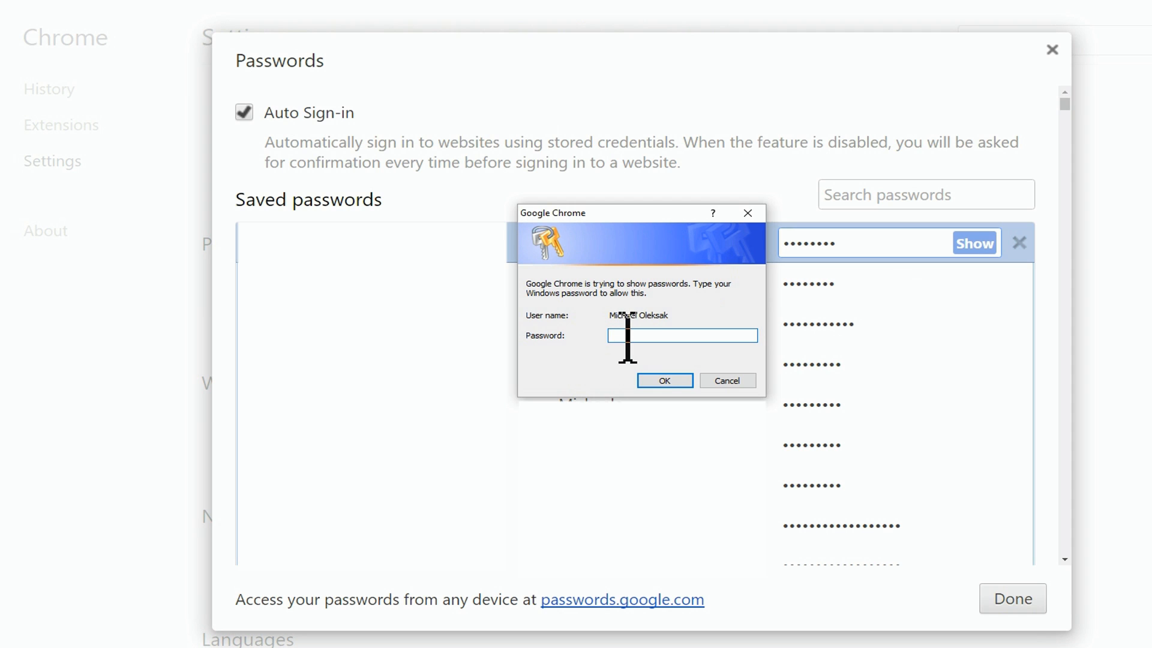
text(••)
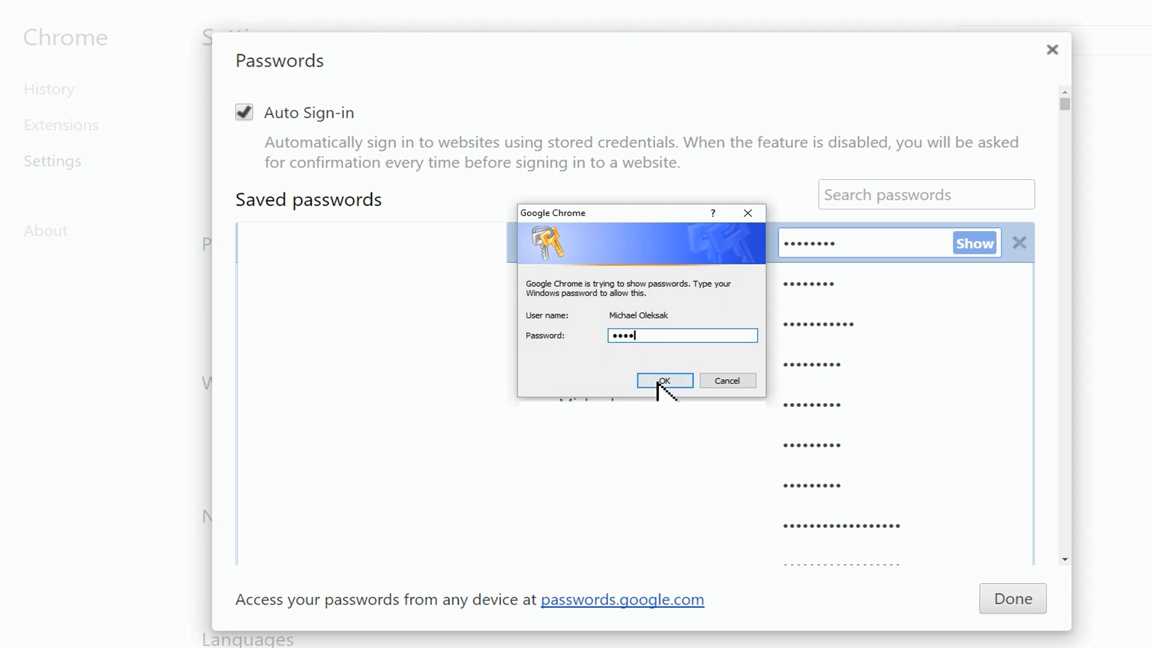
click(664, 381)
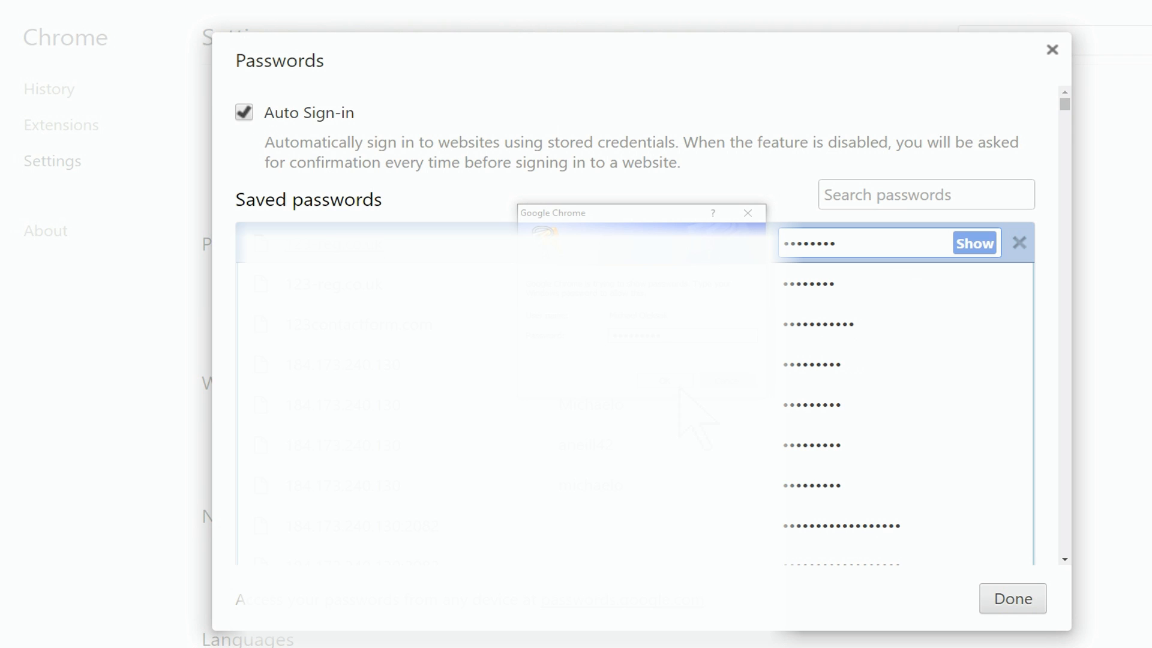
Step: Reveal and re-hide the first saved password, then delete the sixth saved entry
click(974, 243)
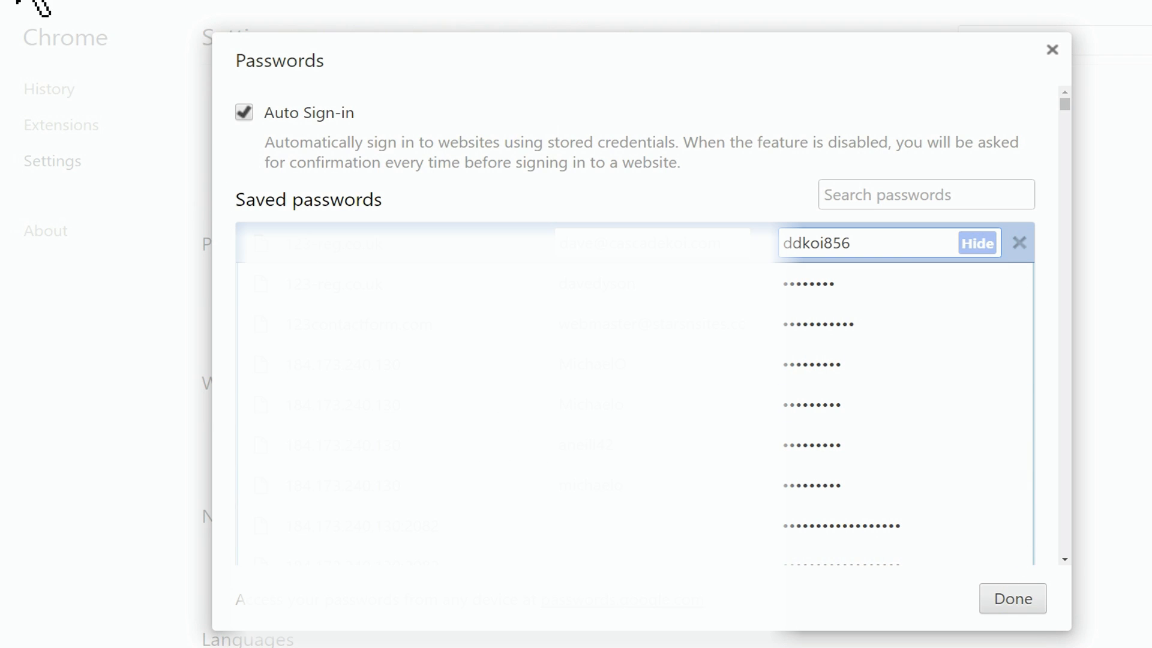
click(977, 243)
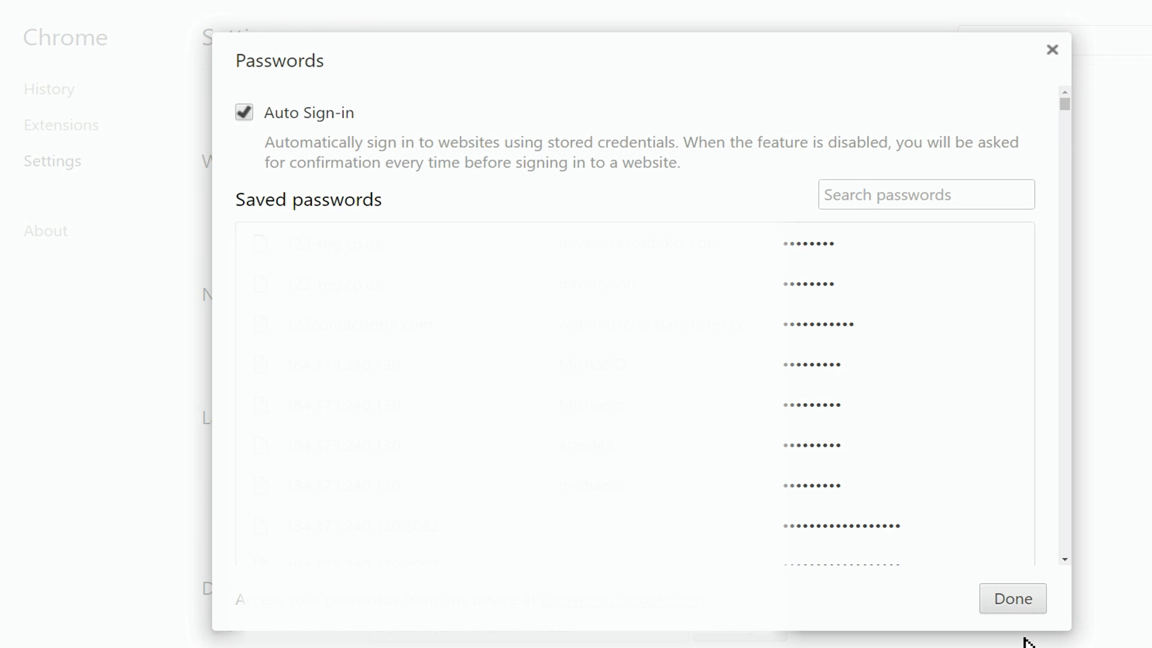
mouse_move(1017, 445)
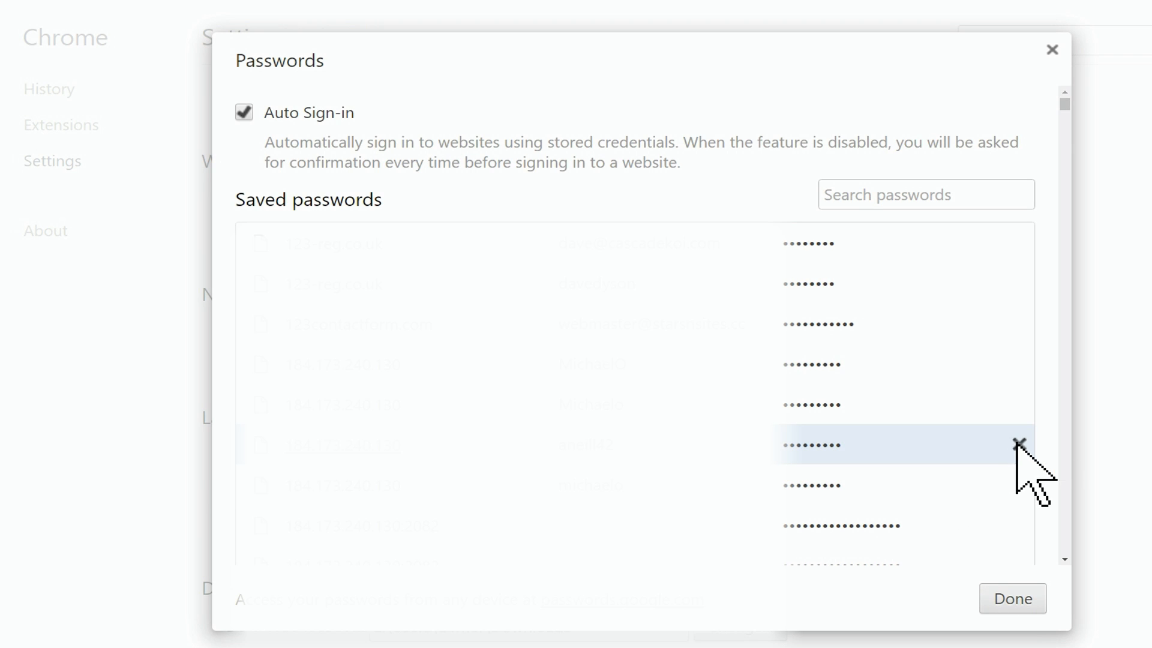
click(1018, 445)
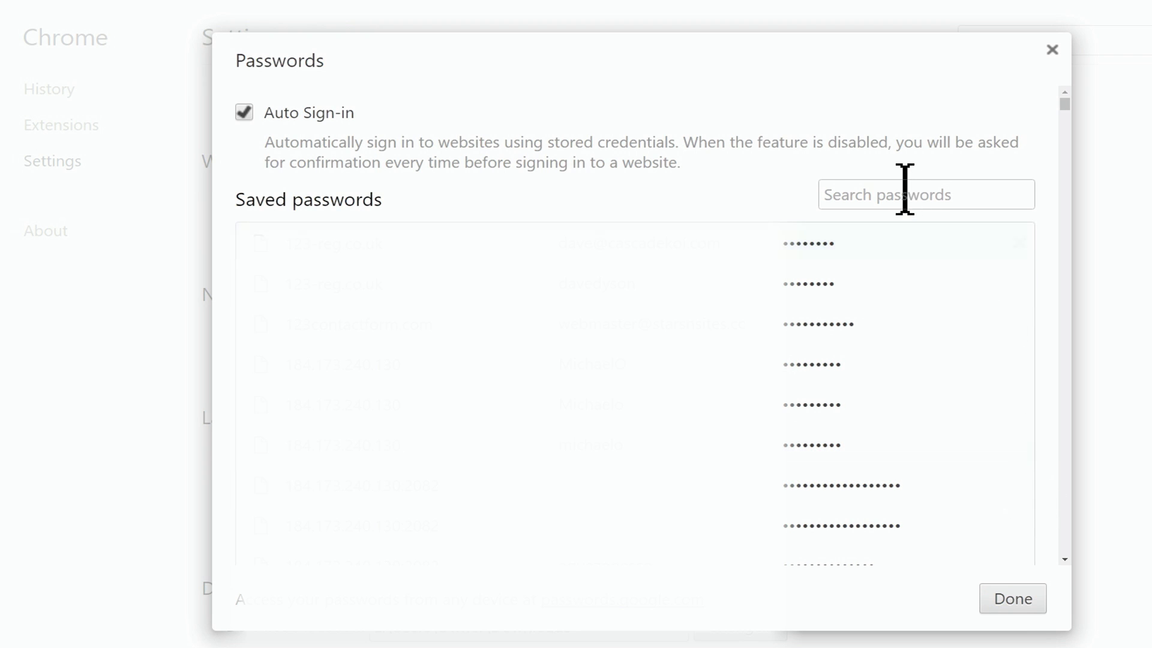
click(926, 194)
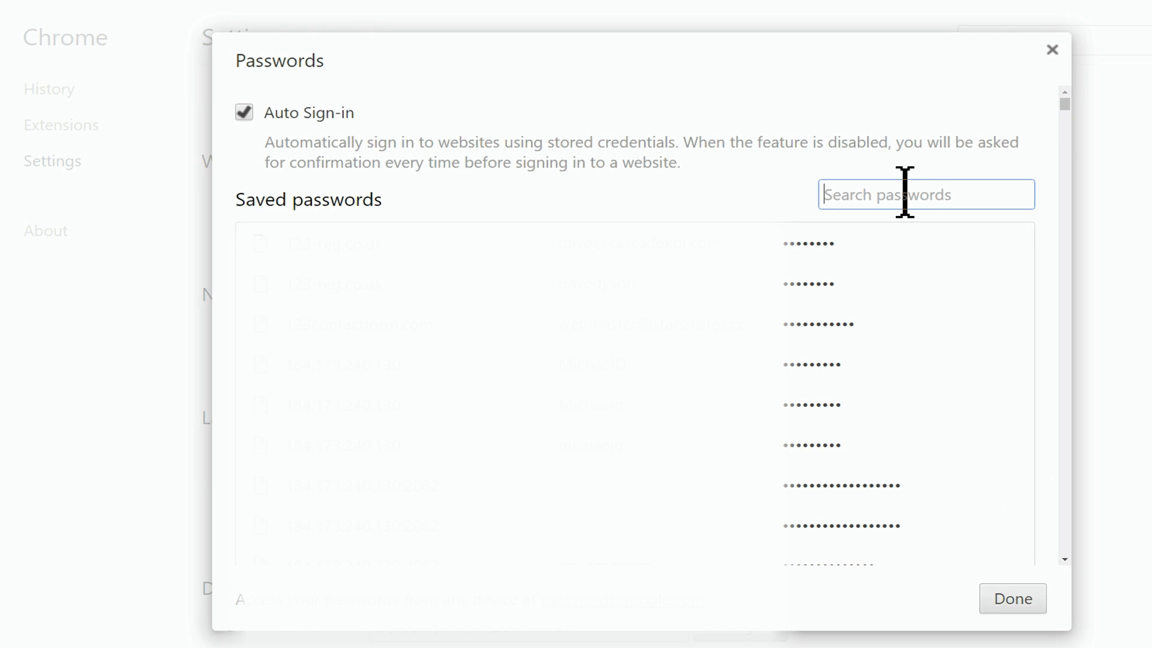
text(new)
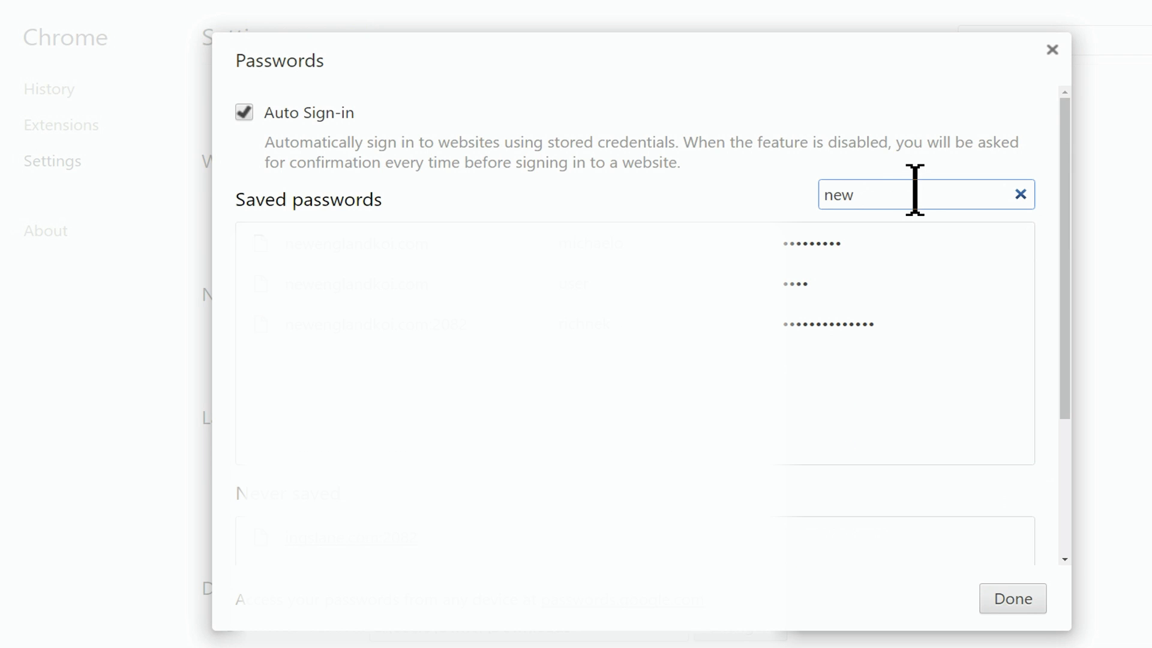
mouse_move(1031, 216)
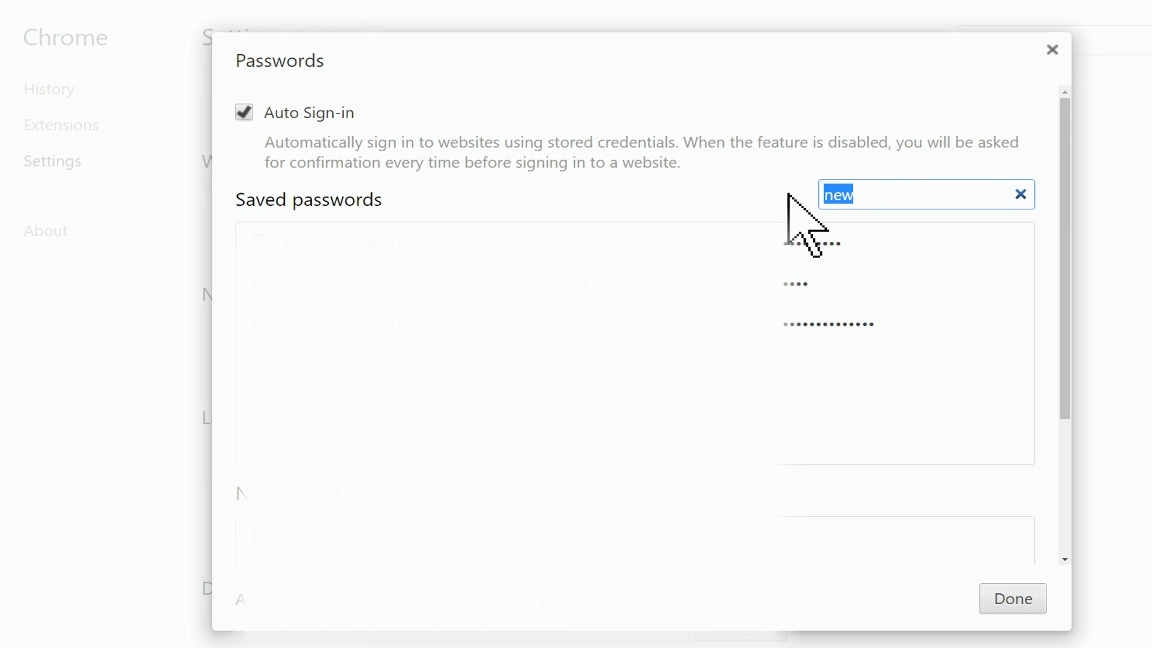
click(1019, 194)
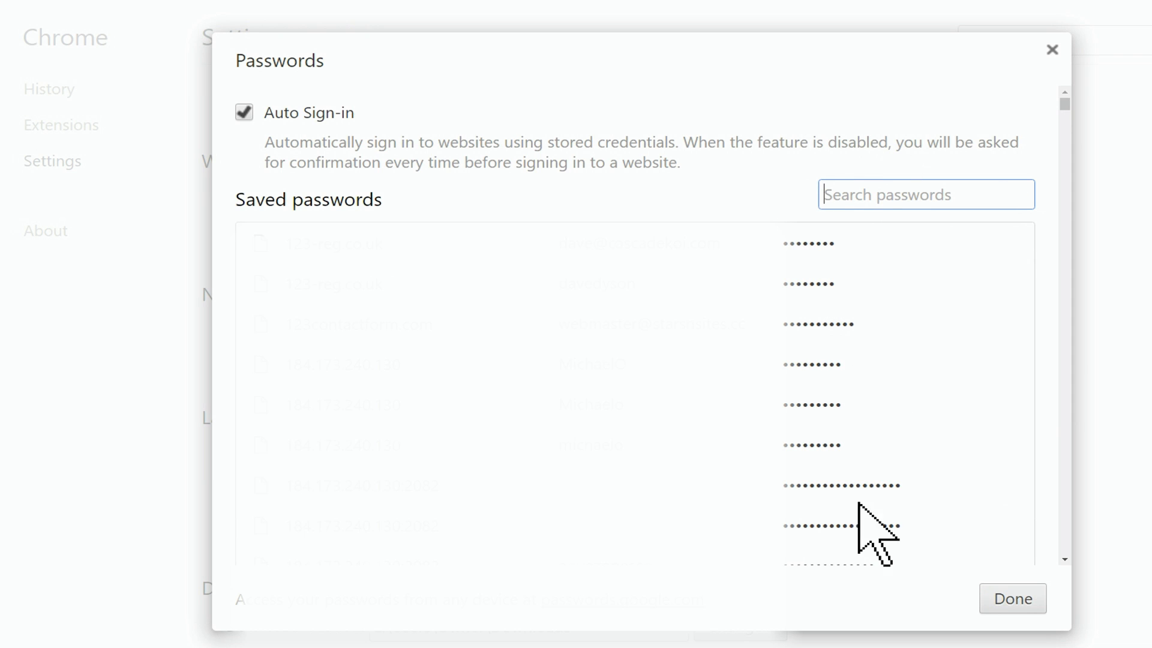